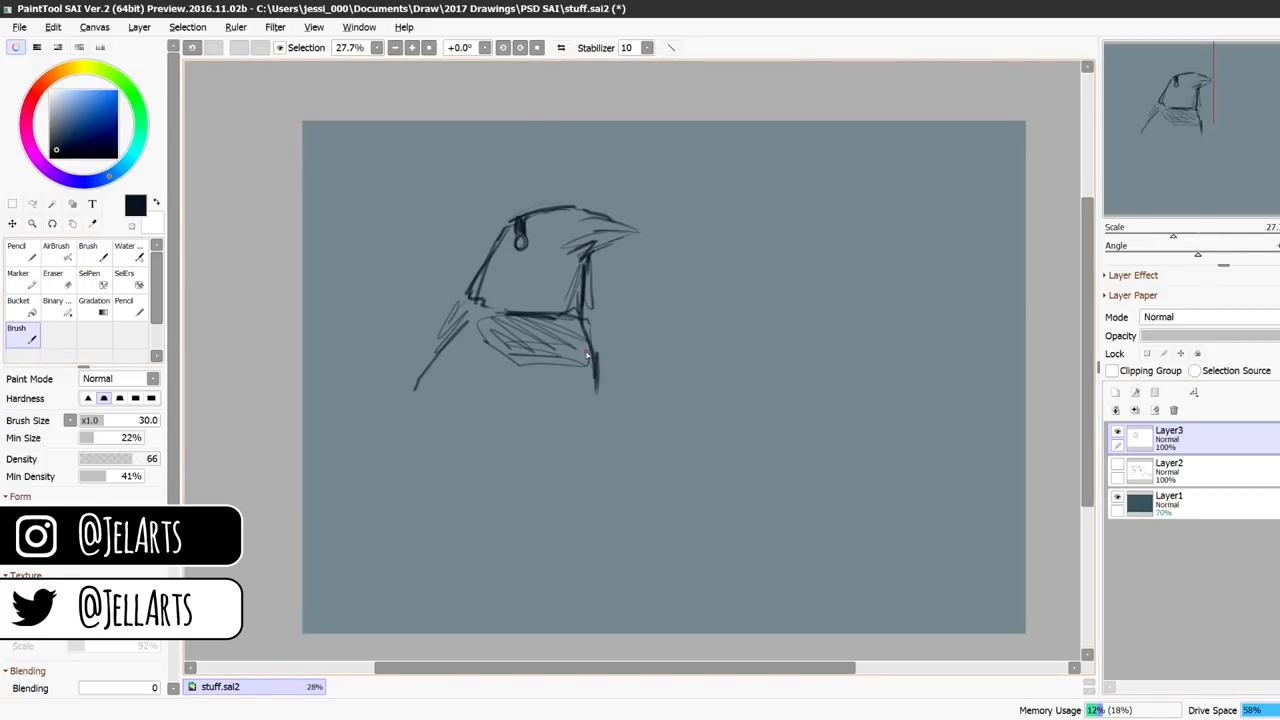
Sketch the bird's wing feathers and its legs gripping the branch.
{"action": "left_click_drag", "start_coordinate": [480, 370], "coordinate": [420, 600]}
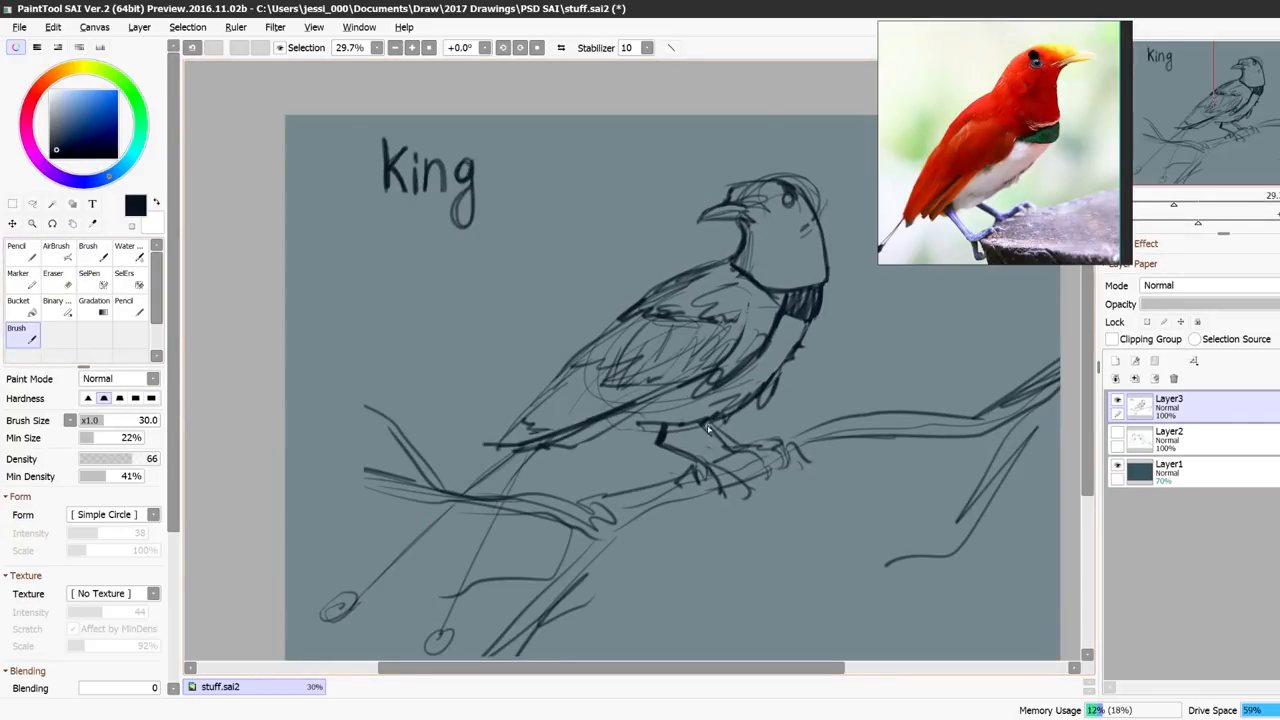
{"action": "left_click_drag", "start_coordinate": [700, 320], "coordinate": [765, 470]}
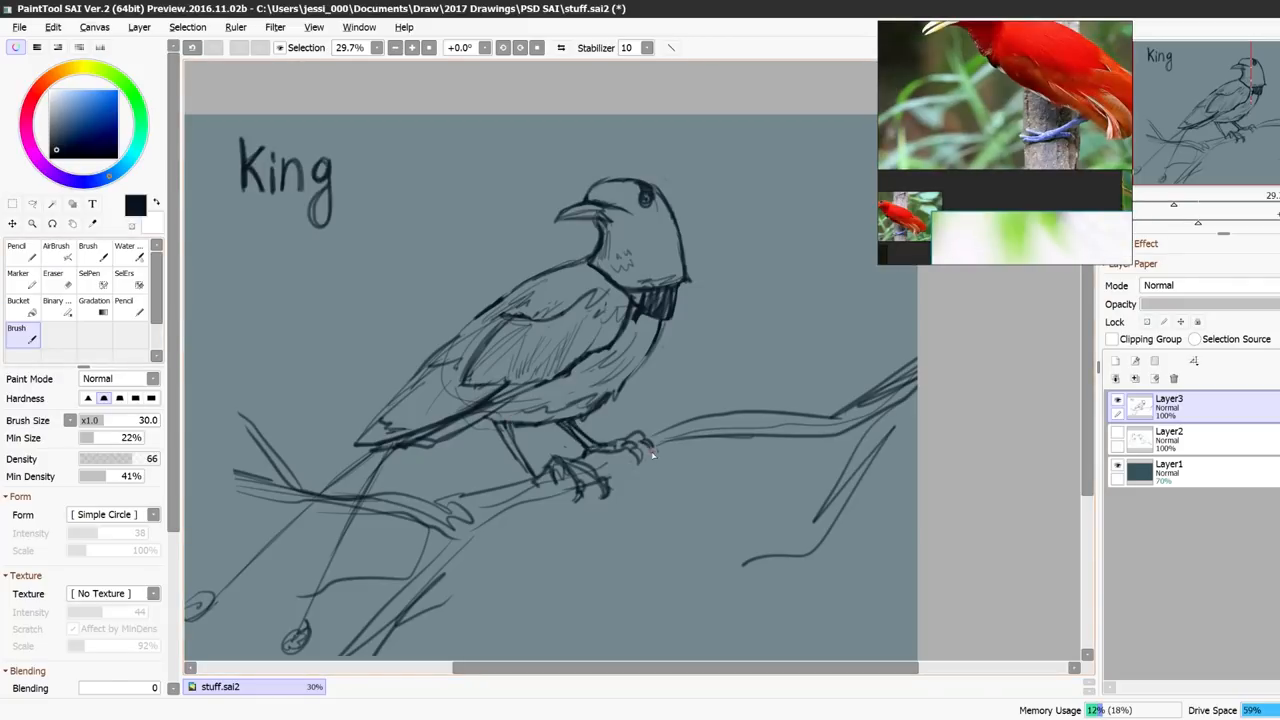
{"action": "left_click", "coordinate": [53, 273]}
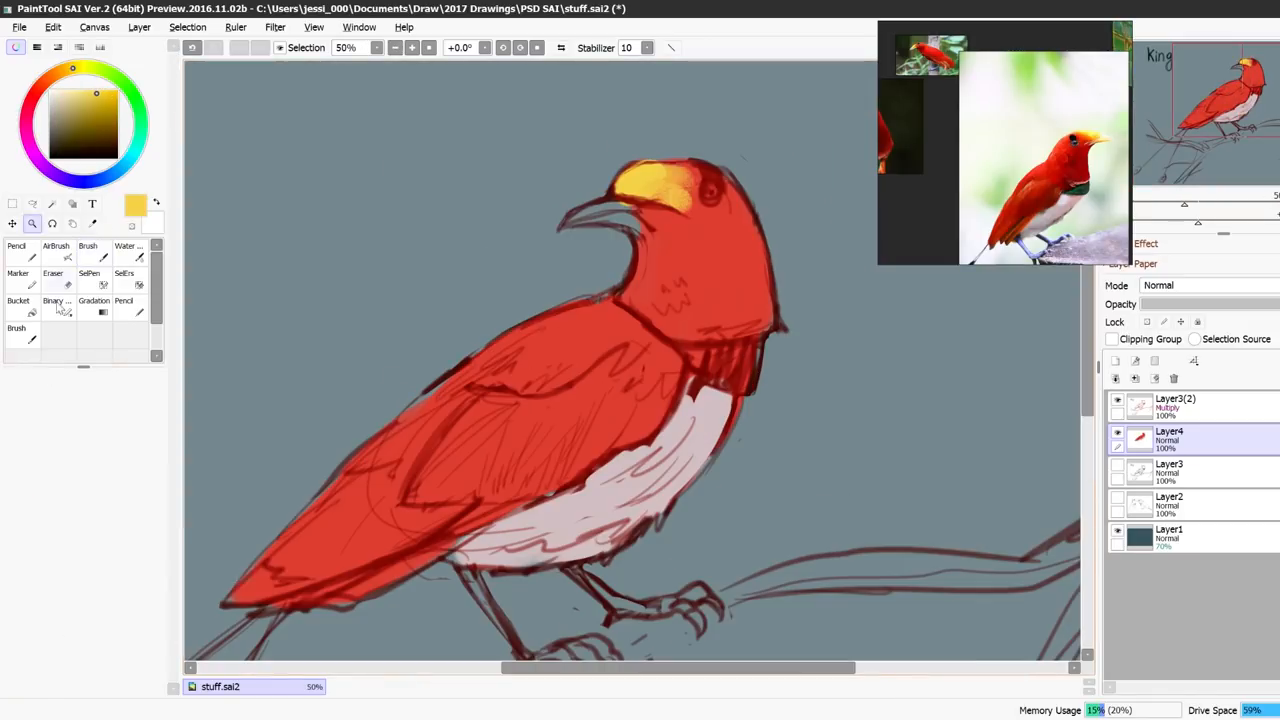
Pick tools from the left toolbar to begin blocking in the flat colours.
{"action": "left_click", "coordinate": [16, 328]}
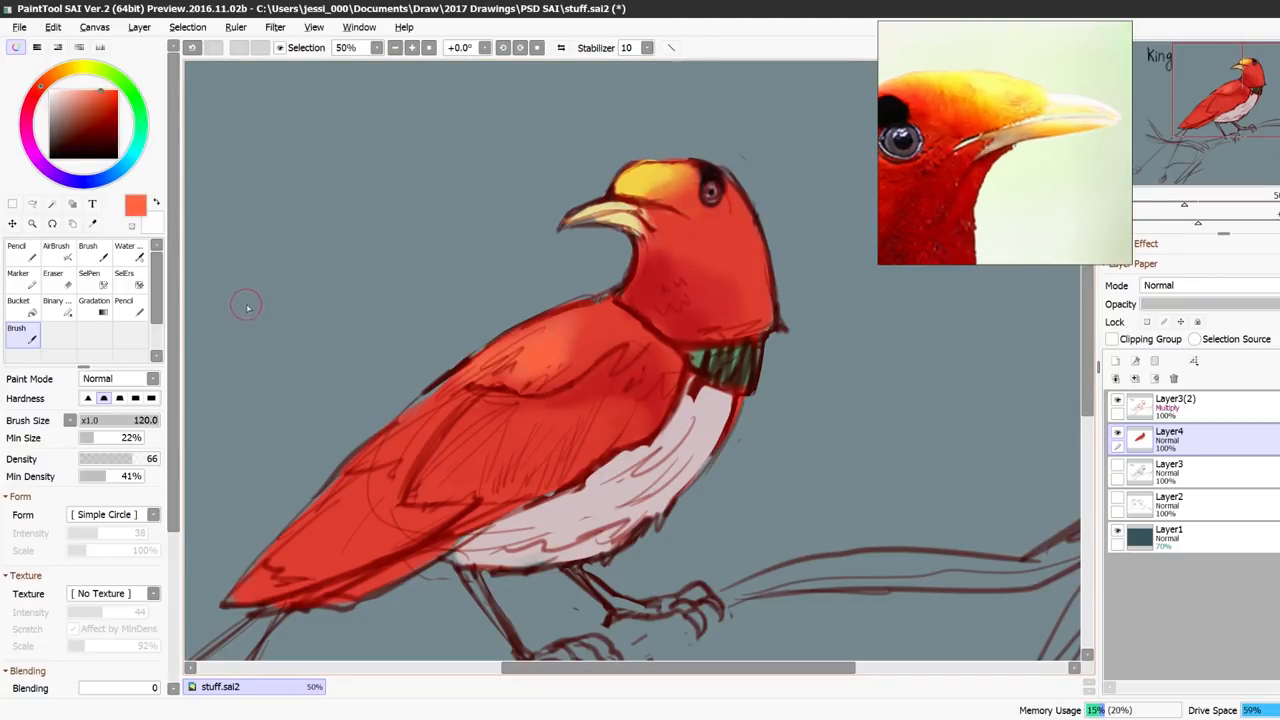
{"action": "left_click", "coordinate": [18, 301]}
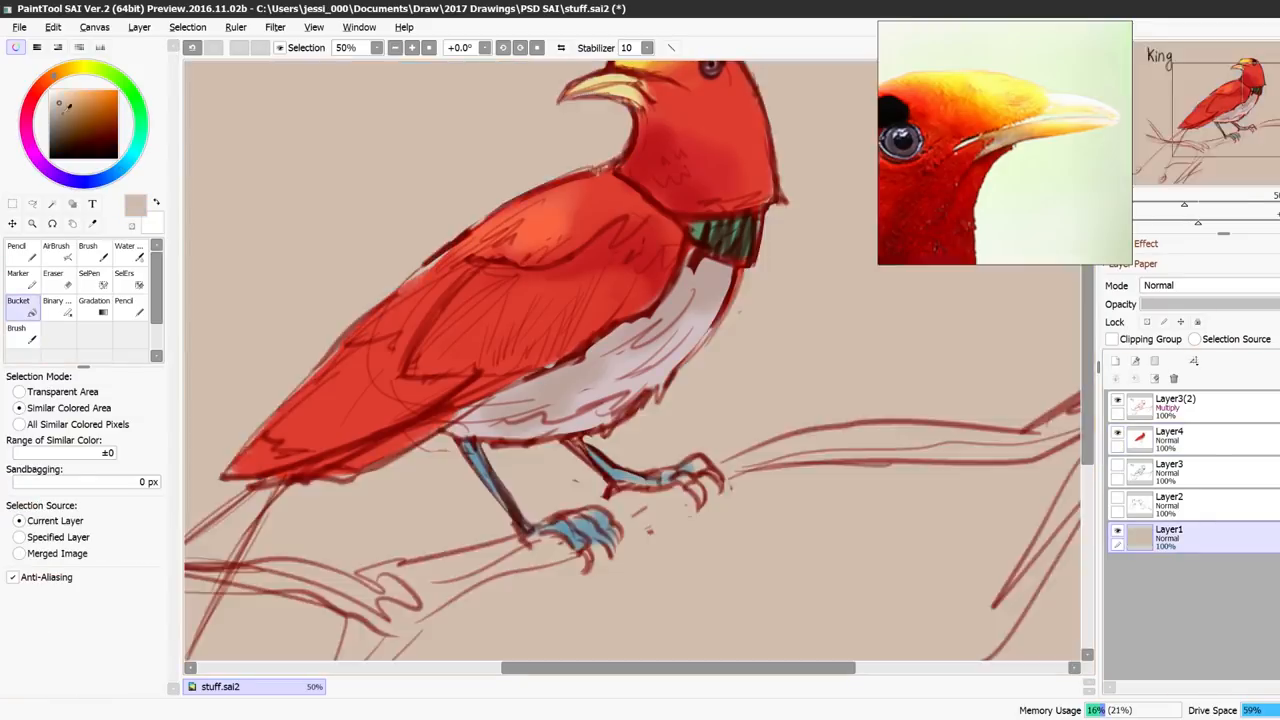
{"action": "left_click", "coordinate": [16, 333]}
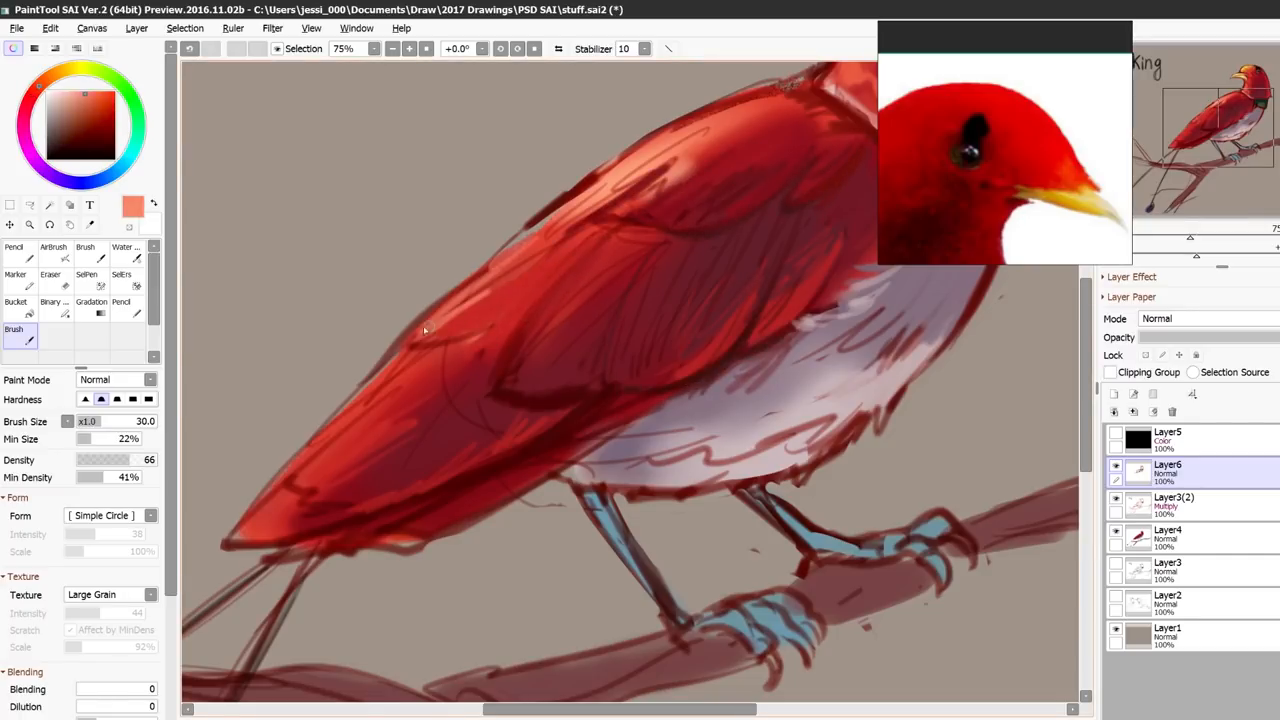
Paint grey shading over the red wing and the belly below the collar.
{"action": "left_click_drag", "start_coordinate": [420, 330], "coordinate": [570, 480]}
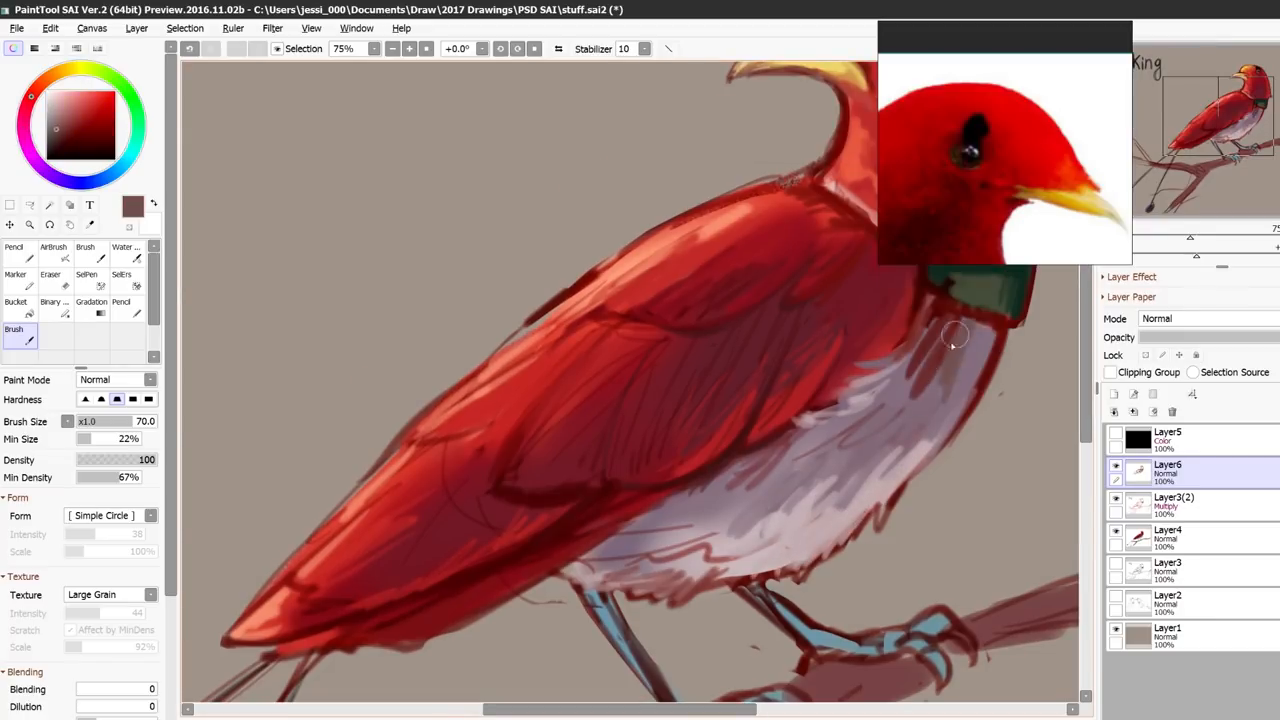
{"action": "left_click_drag", "start_coordinate": [955, 335], "coordinate": [890, 475]}
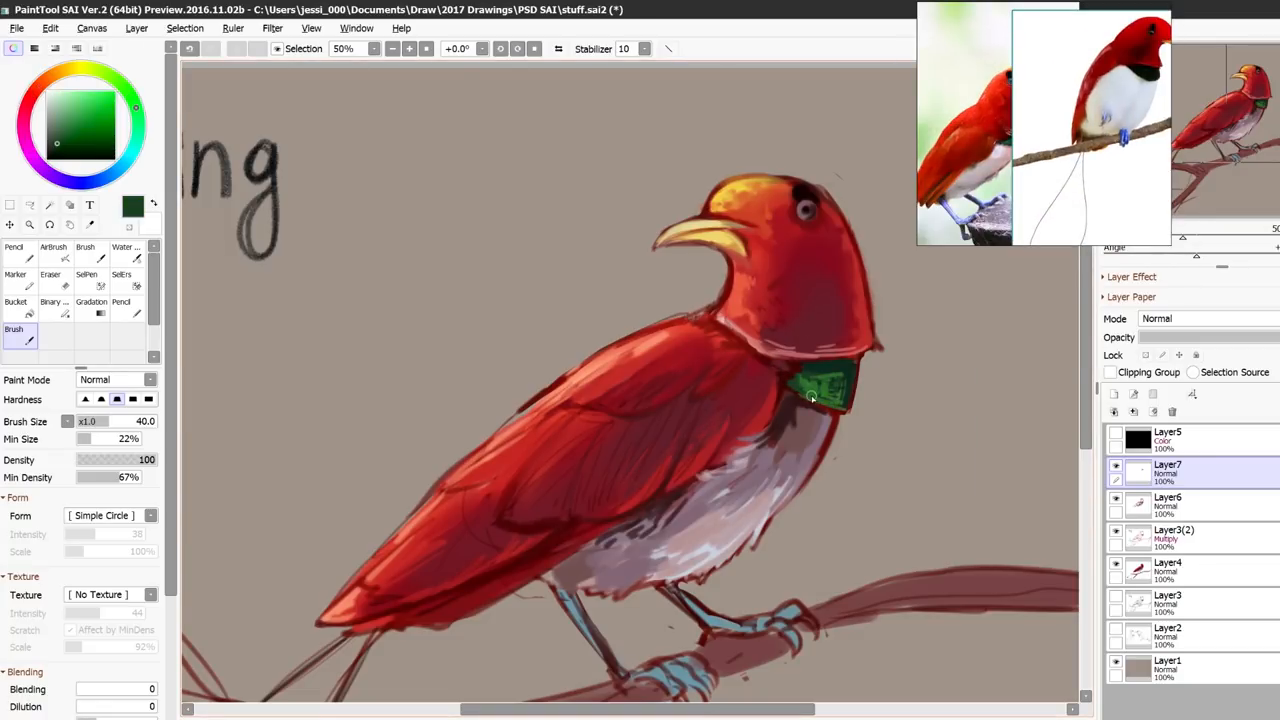
Add Layer7 to start painting the collar bright green.
{"action": "left_click", "coordinate": [88, 113]}
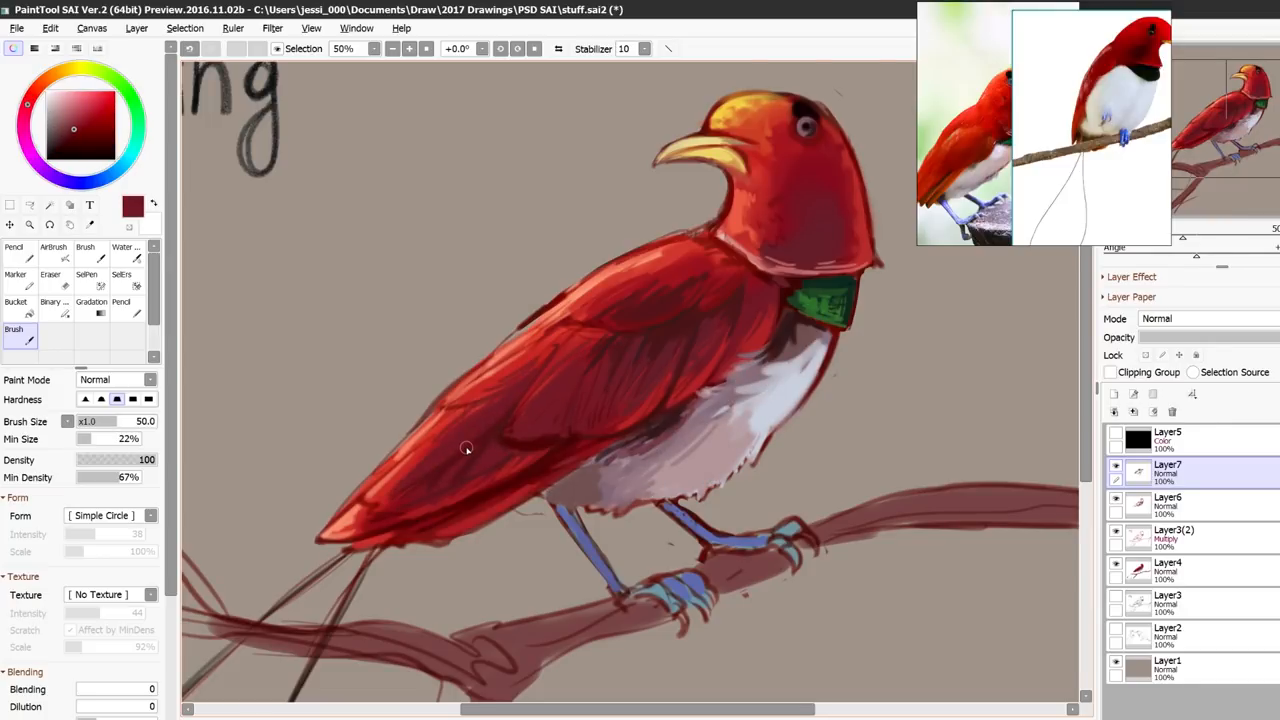
{"action": "left_click", "coordinate": [760, 135]}
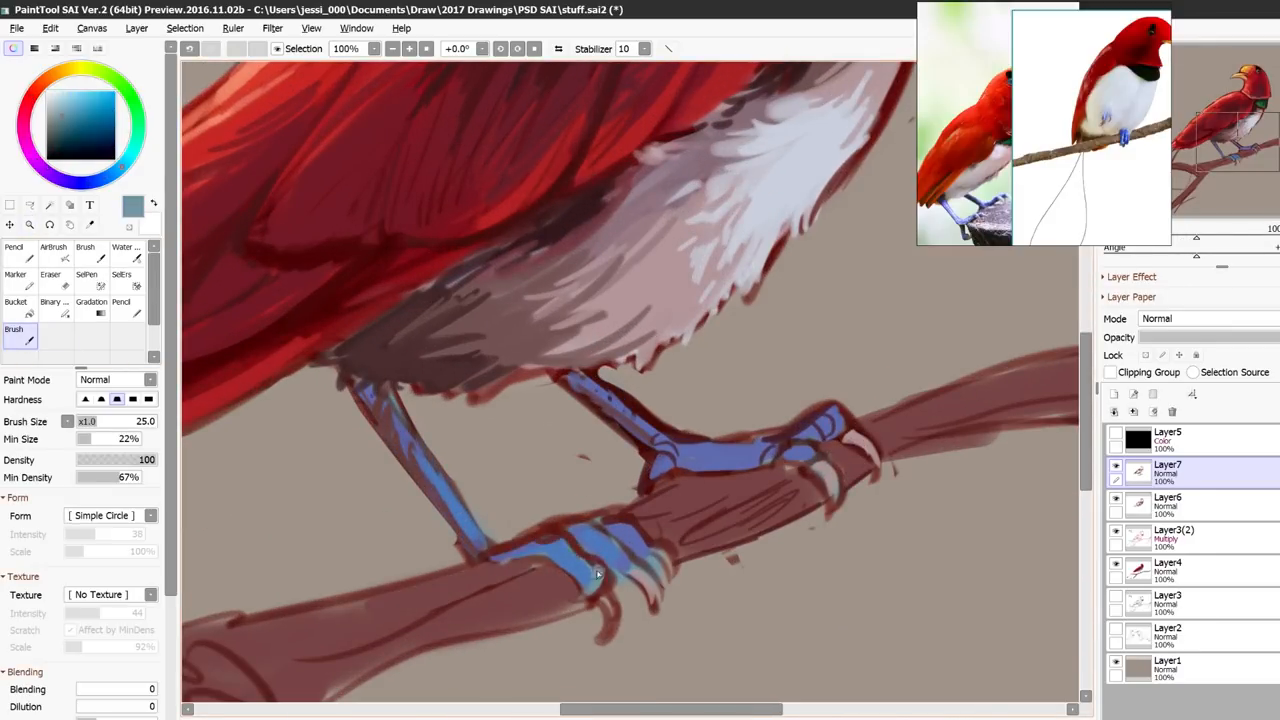
Paint pale highlights on the blue feet with a small brush.
{"action": "left_click_drag", "start_coordinate": [600, 560], "coordinate": [440, 480]}
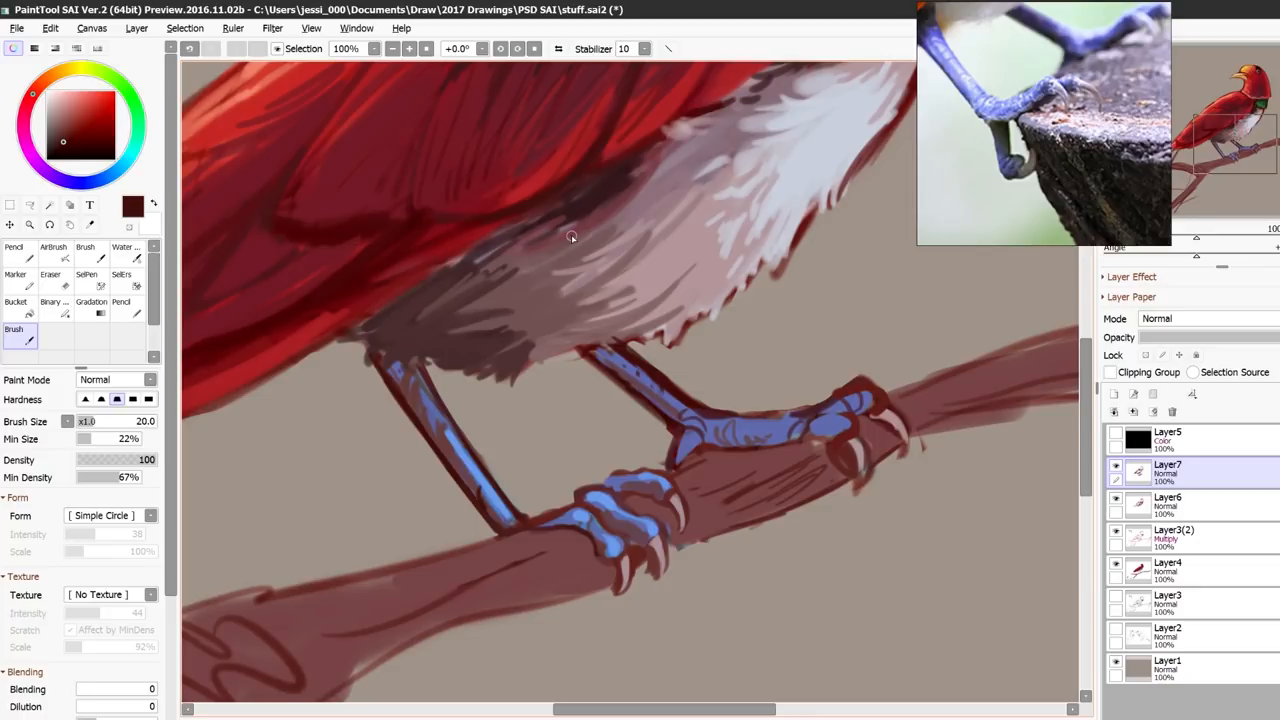
{"action": "left_click", "coordinate": [30, 205]}
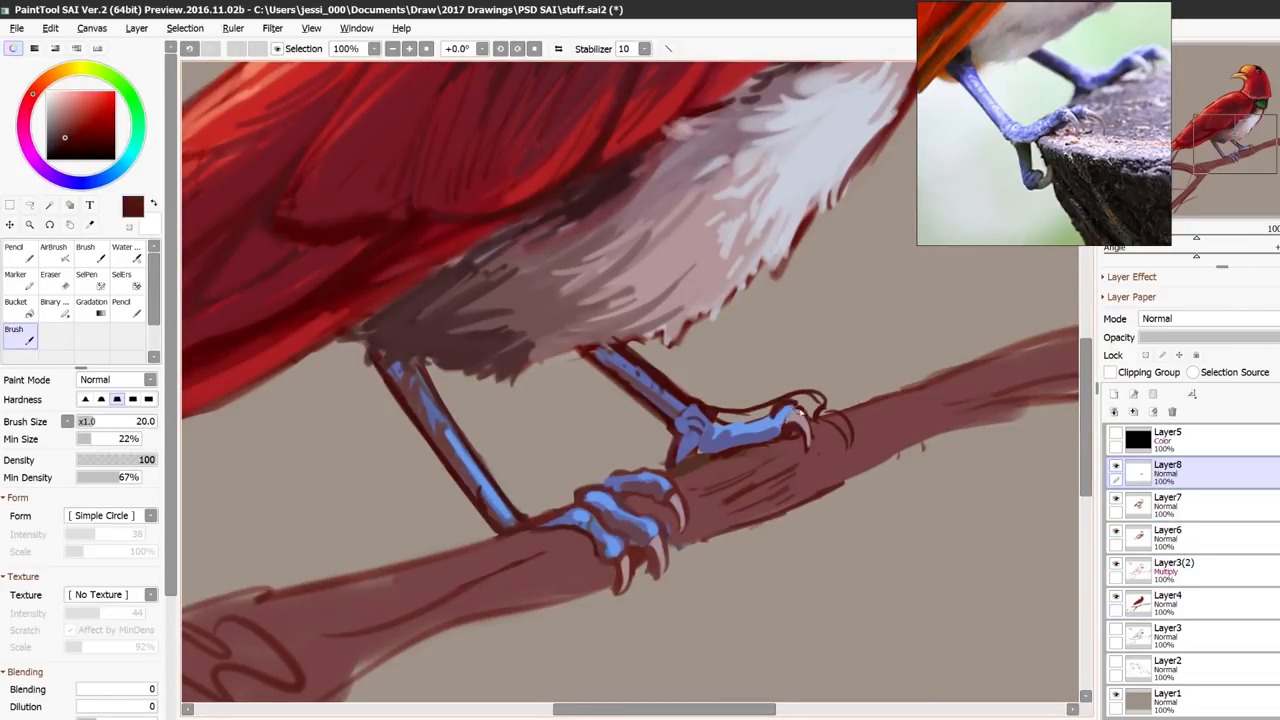
Use the top menu to start adding layers for the branch and tail wires.
{"action": "left_click", "coordinate": [558, 48]}
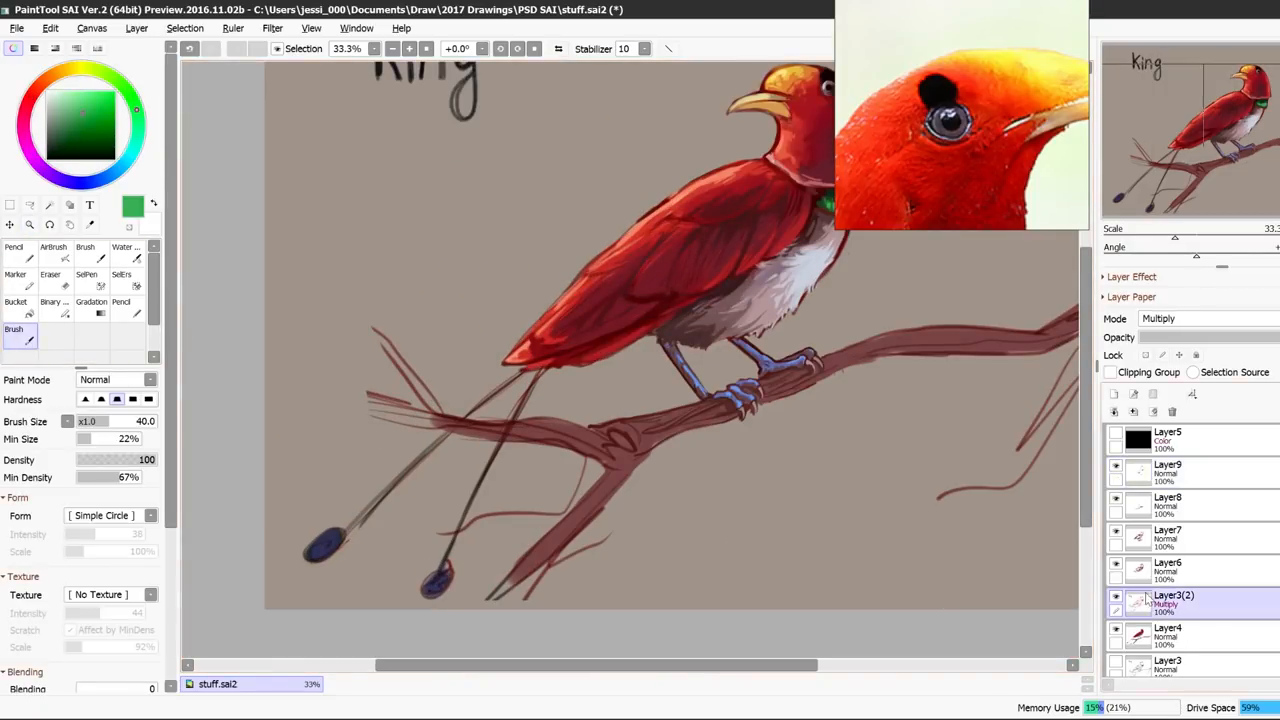
Select the Layer3(2) shading layer to refine the bird's shading.
{"action": "left_click", "coordinate": [1167, 470]}
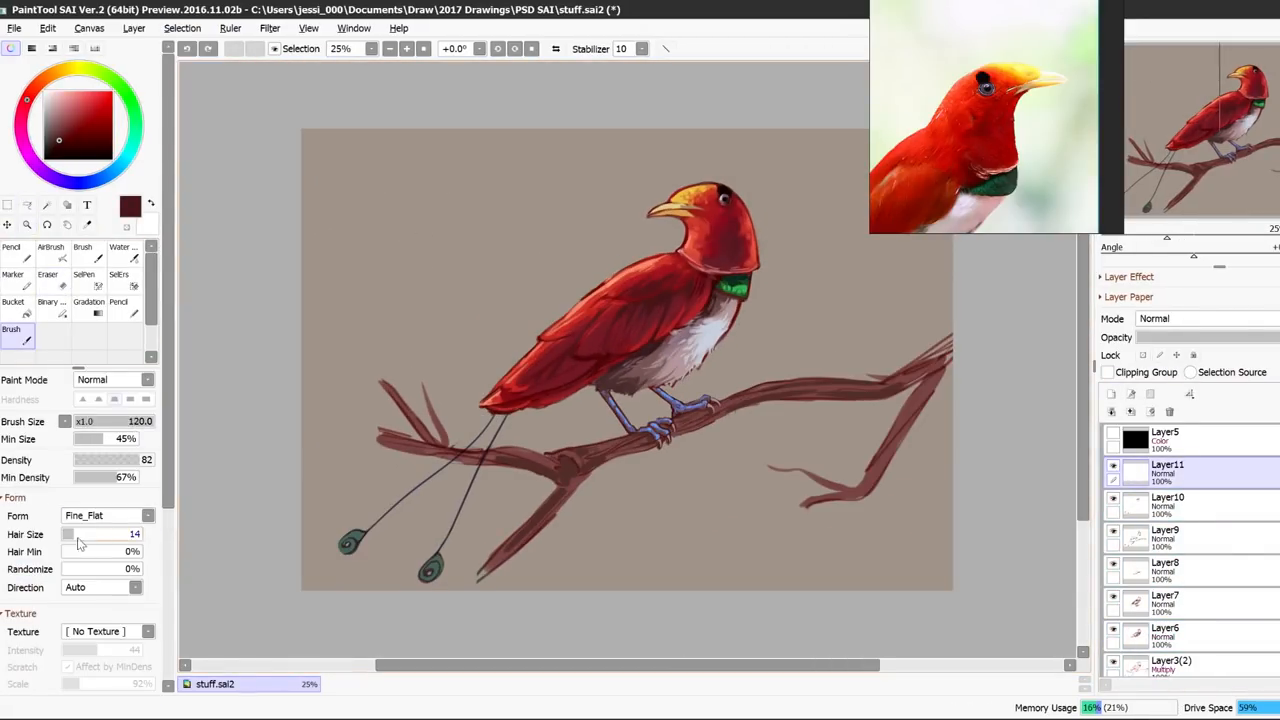
Set the brush hair size and move the King lettering beside the bird.
{"action": "left_click_drag", "start_coordinate": [405, 240], "coordinate": [510, 350]}
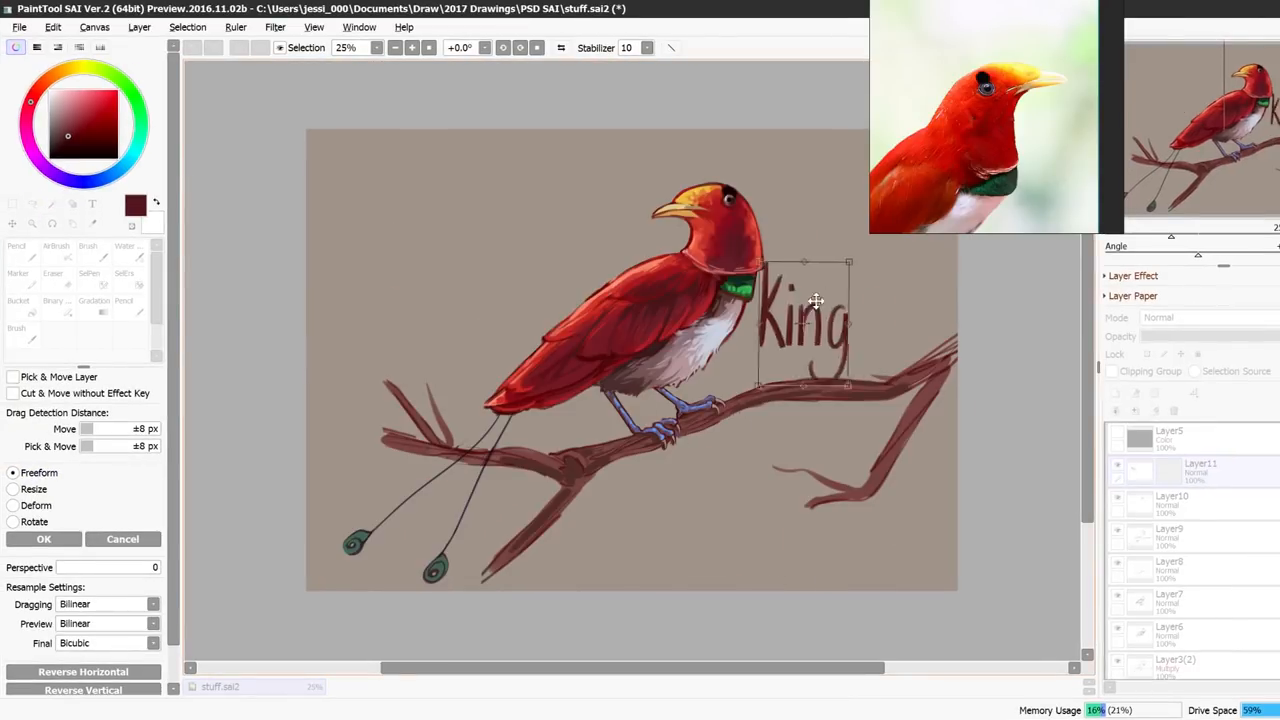
{"action": "left_click_drag", "start_coordinate": [805, 320], "coordinate": [462, 315]}
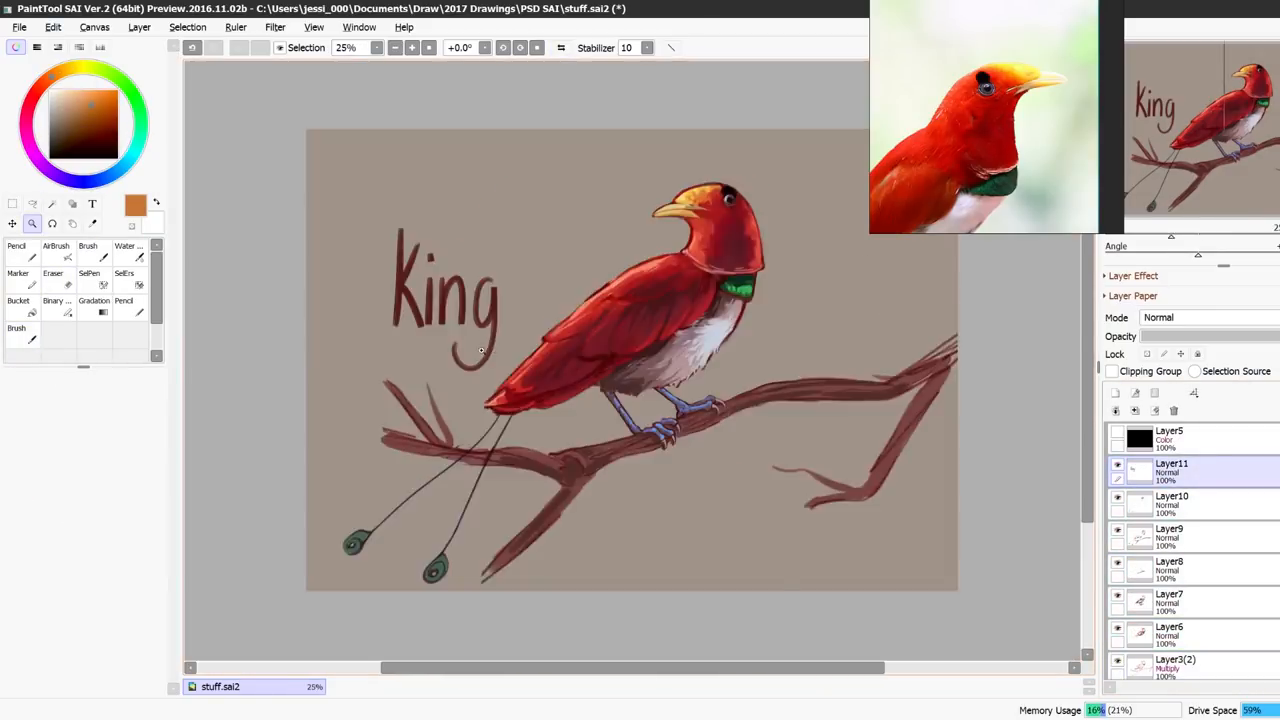
Shift the Overlay layer's hue and mirror the canvas view horizontally.
{"action": "left_click", "coordinate": [77, 125]}
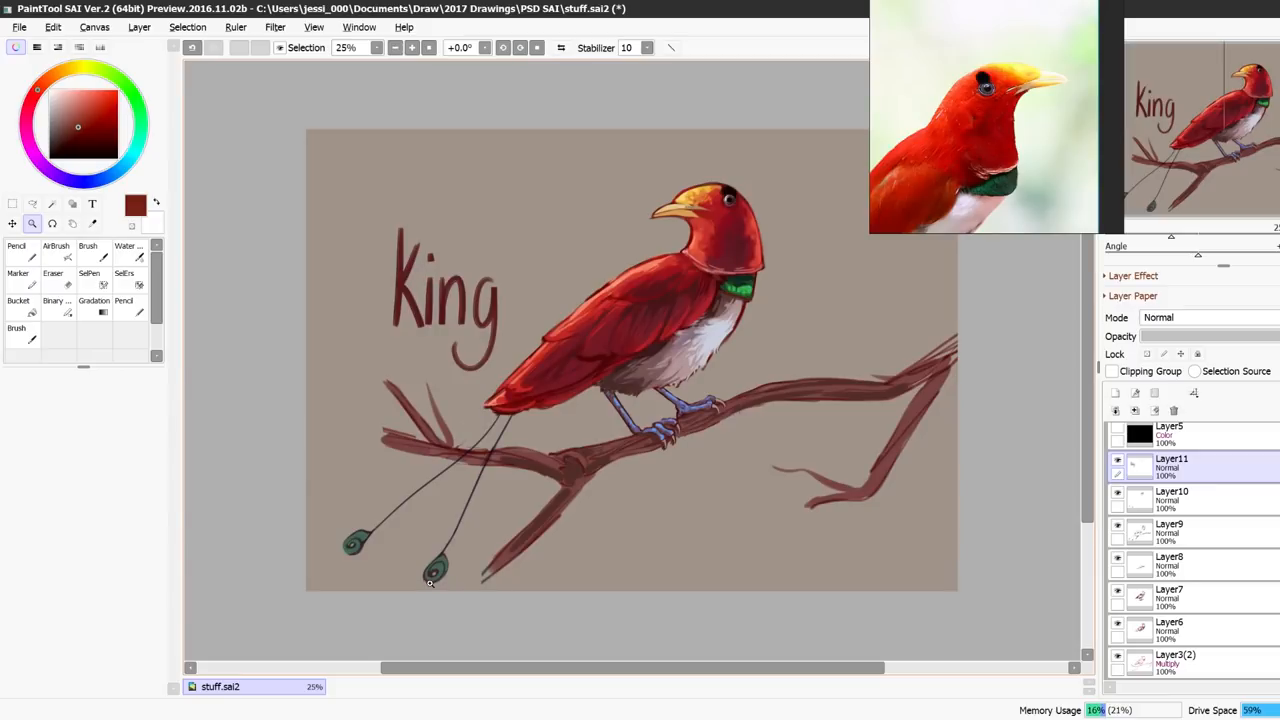
{"action": "left_click_drag", "start_coordinate": [300, 169], "coordinate": [215, 169]}
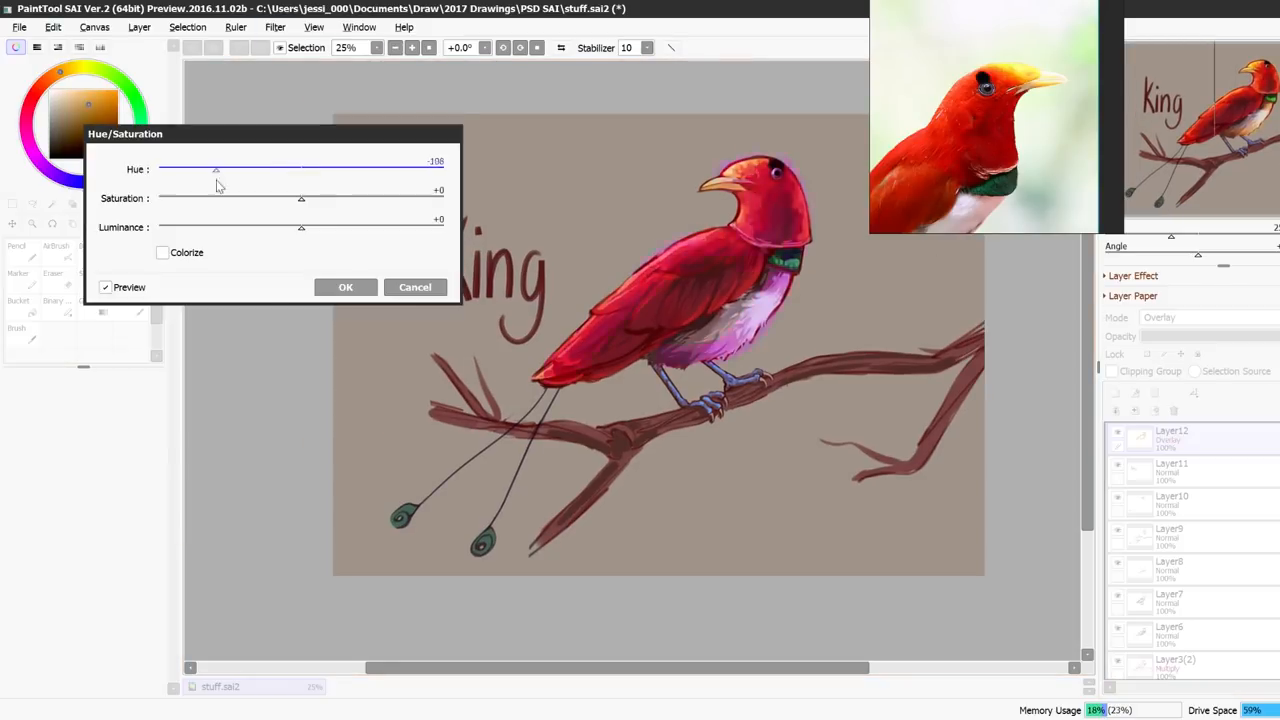
{"action": "left_click", "coordinate": [345, 287]}
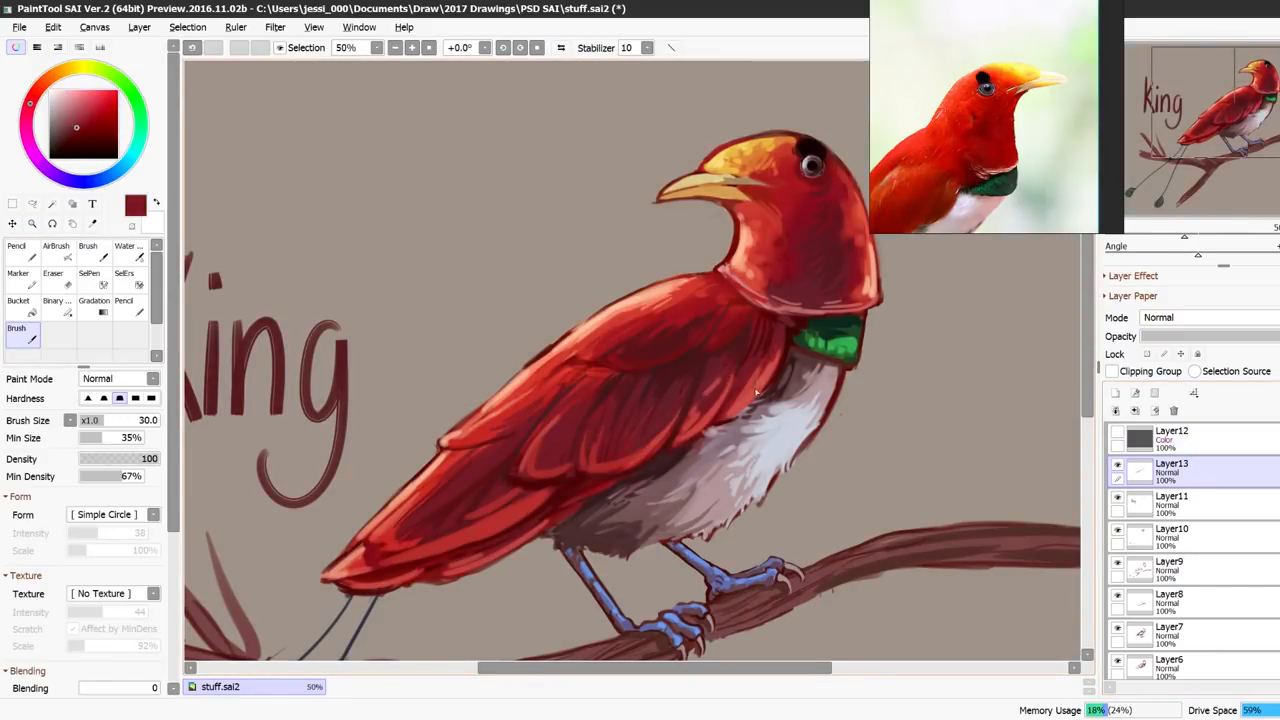
{"action": "left_click", "coordinate": [561, 47]}
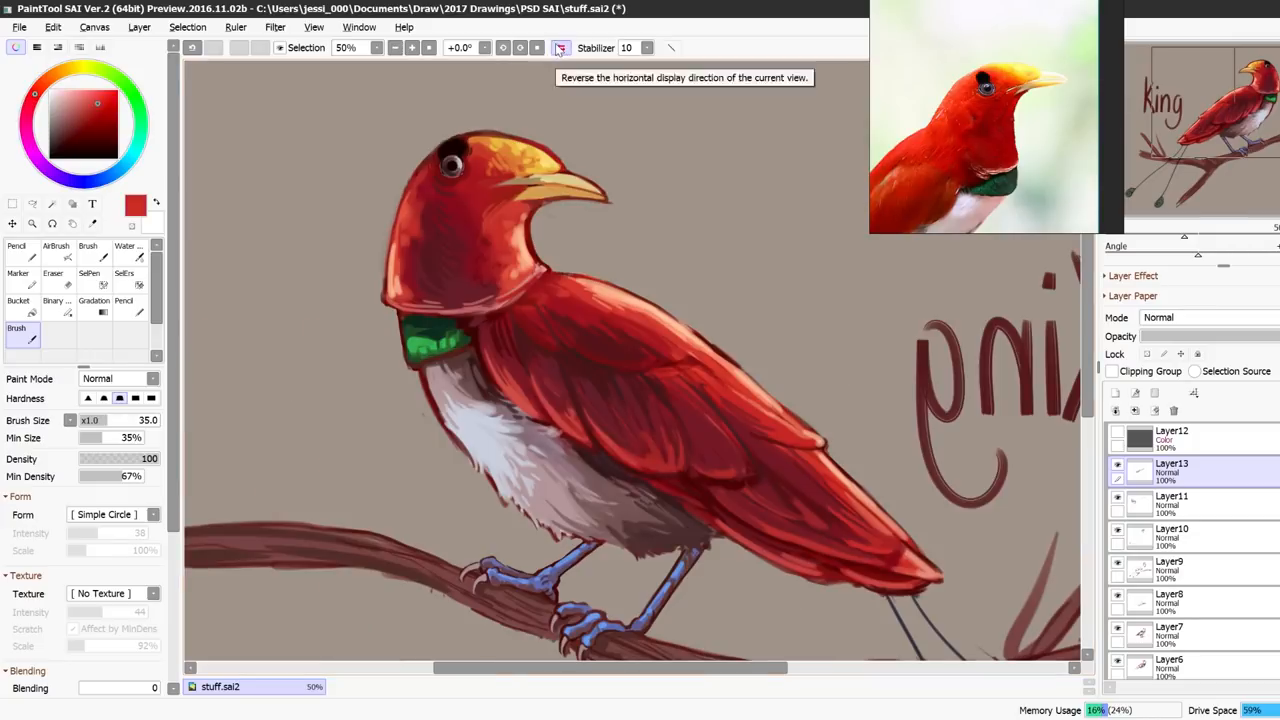